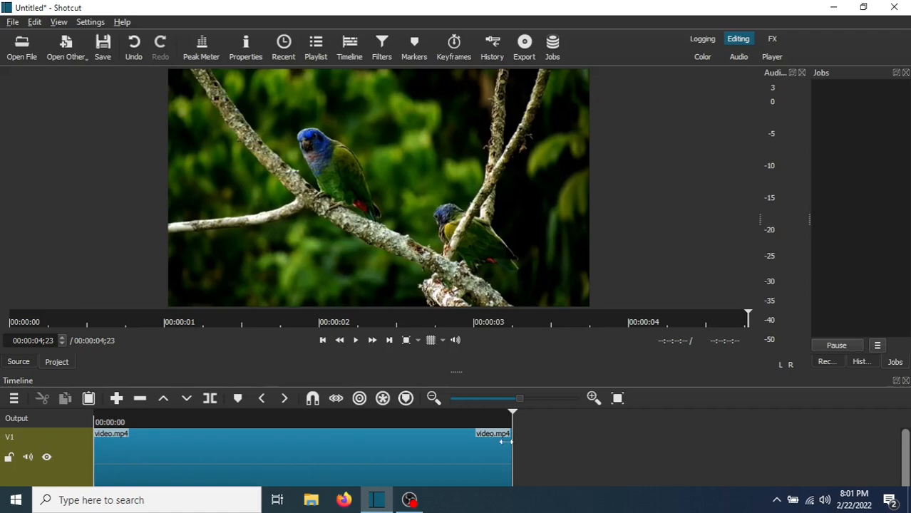
pyautogui.moveTo(385, 455)
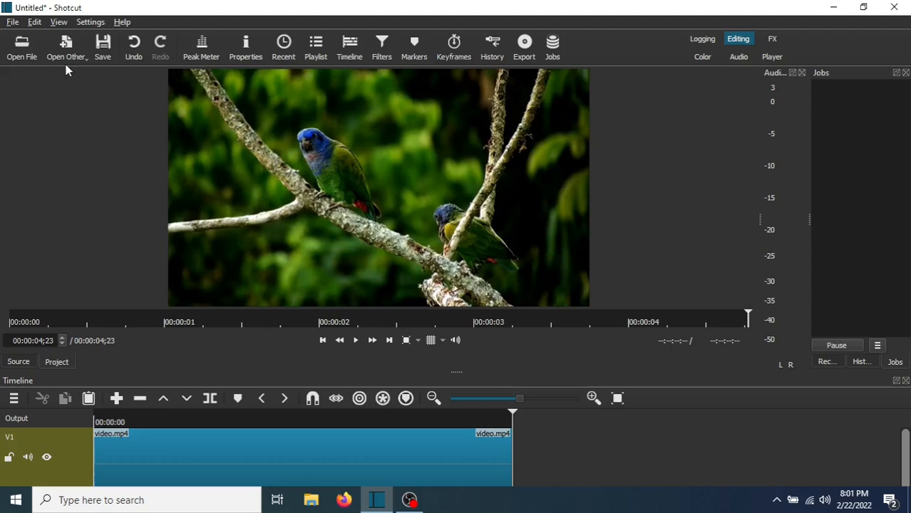
# Generate a black solid color clip via Open Other > Color
pyautogui.click(66, 47)
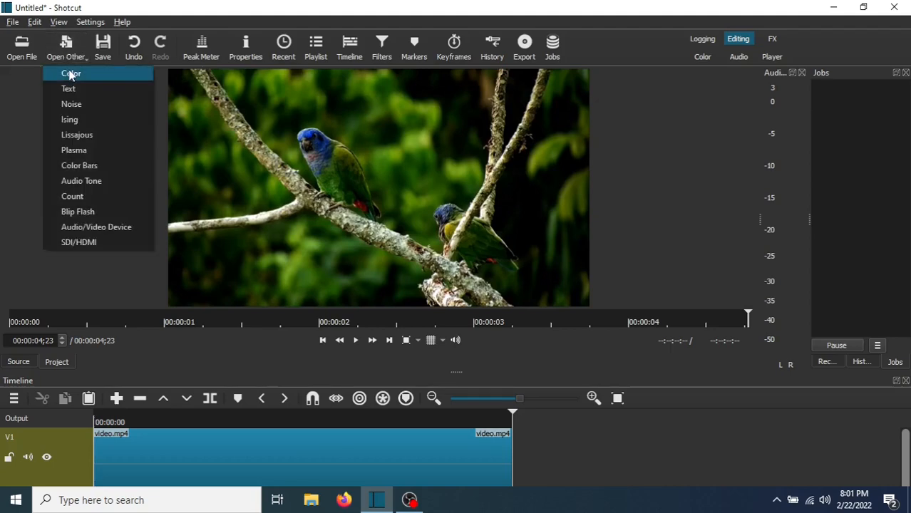
pyautogui.click(71, 73)
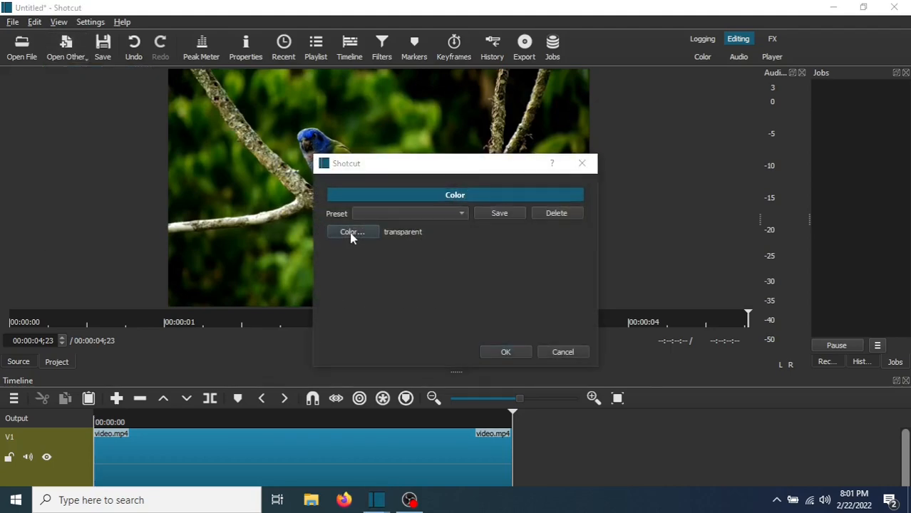
pyautogui.click(351, 231)
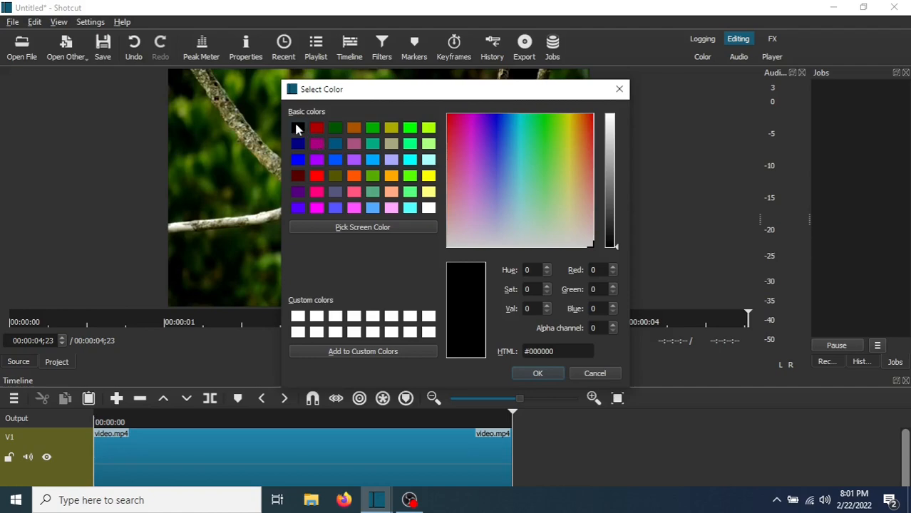
pyautogui.click(538, 373)
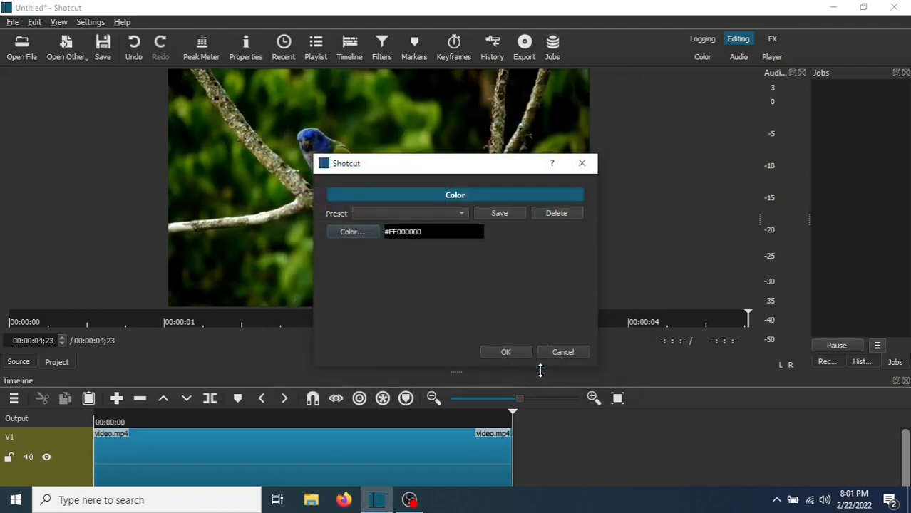
pyautogui.click(506, 352)
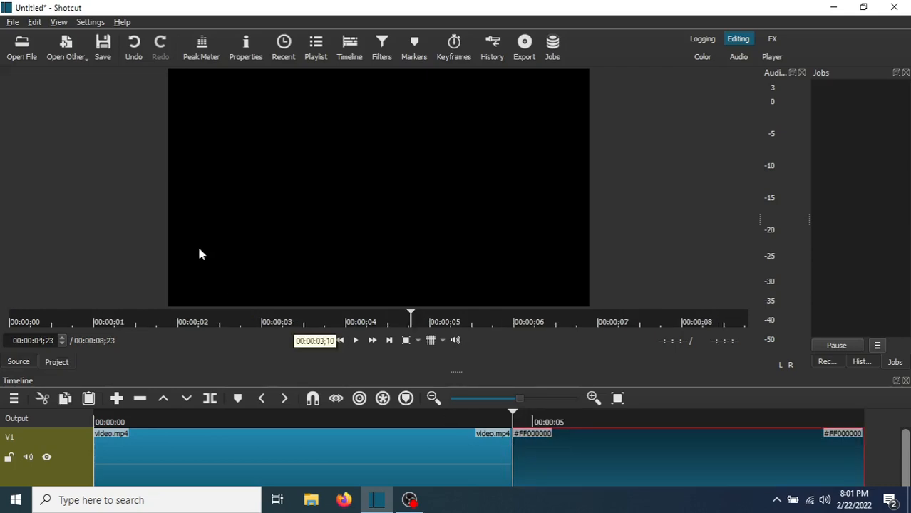
pyautogui.moveTo(381, 46)
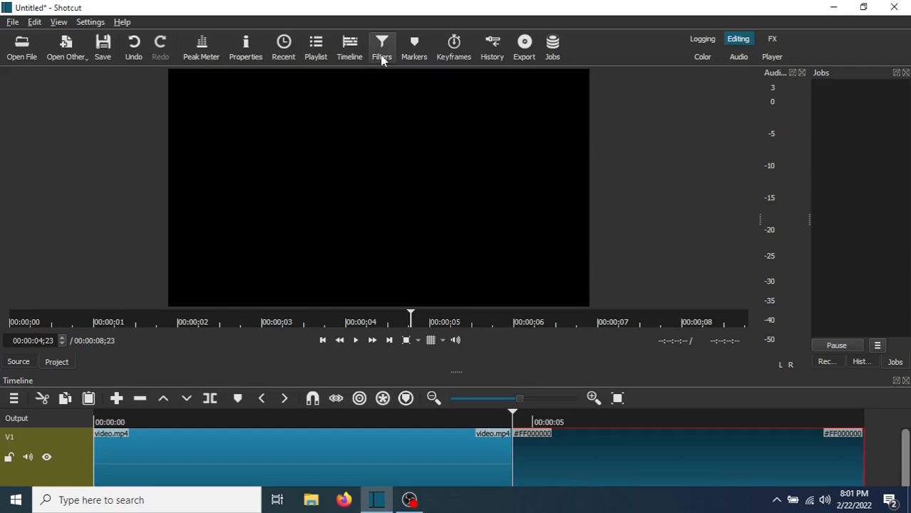
# Add the Text: Rich filter to the black clip by searching 'text' in Filters
pyautogui.click(382, 46)
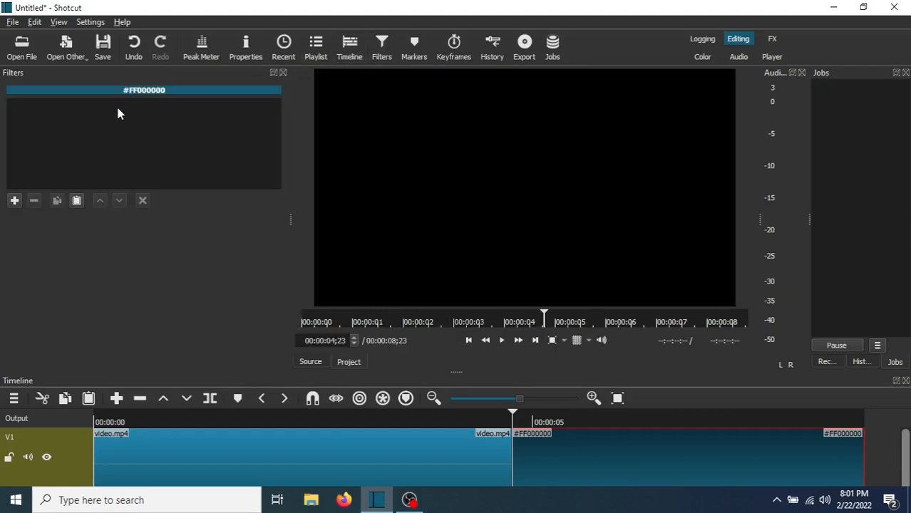
pyautogui.click(14, 200)
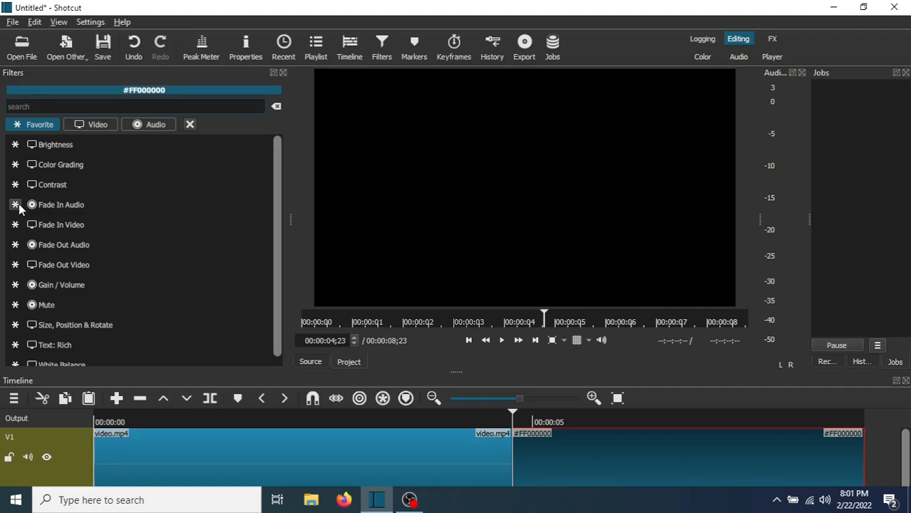
pyautogui.write('t')
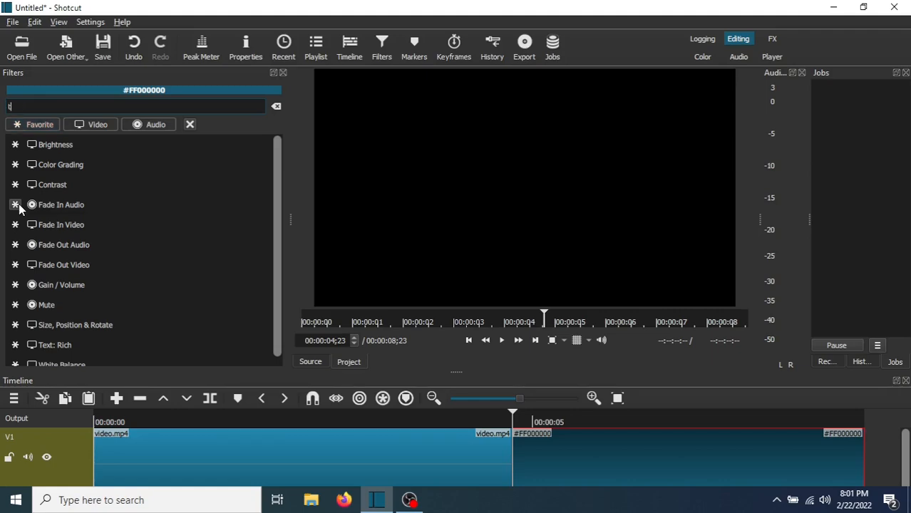
pyautogui.write('ext')
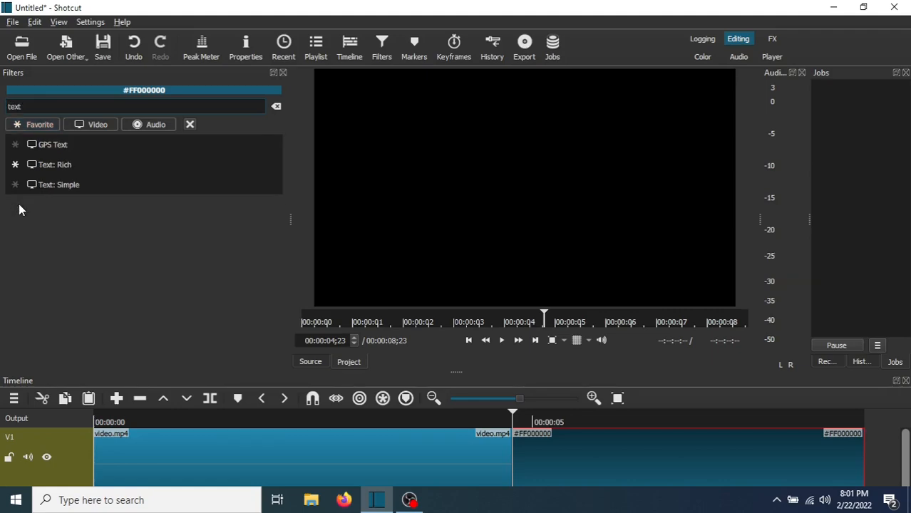
pyautogui.click(54, 165)
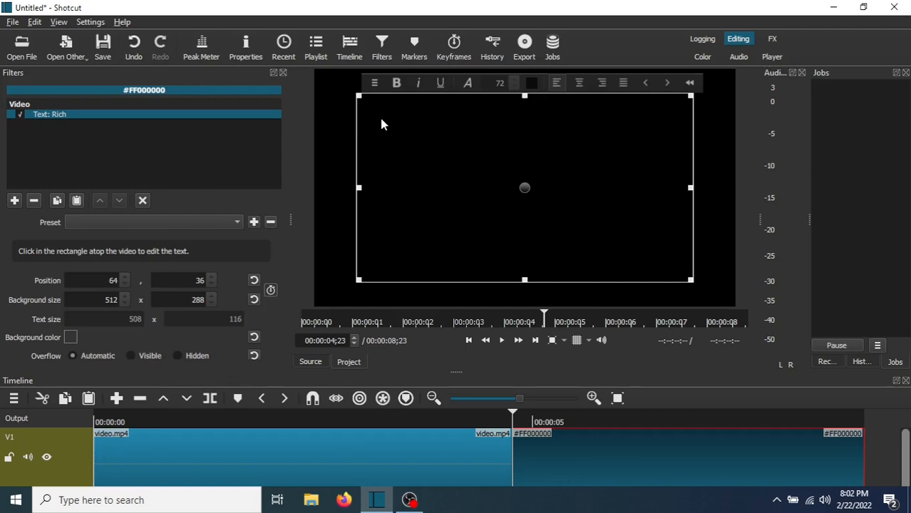
# Type 'Producer James Johnson' and 'Director Thomas Williams' into the rich text box
pyautogui.write('P')
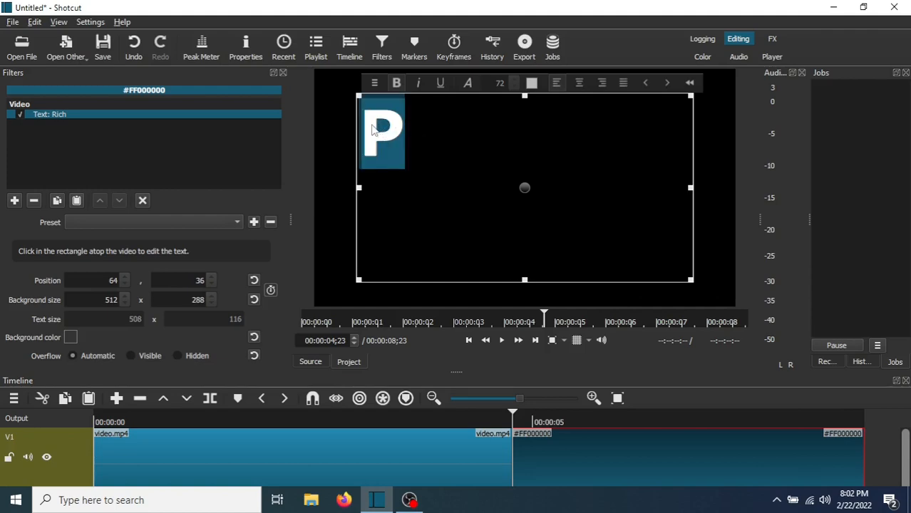
pyautogui.moveTo(476, 141)
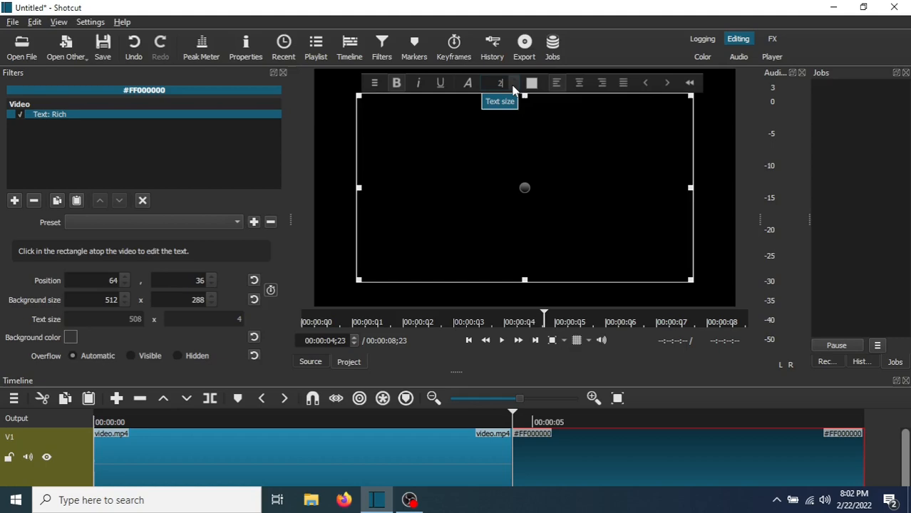
pyautogui.write('P')
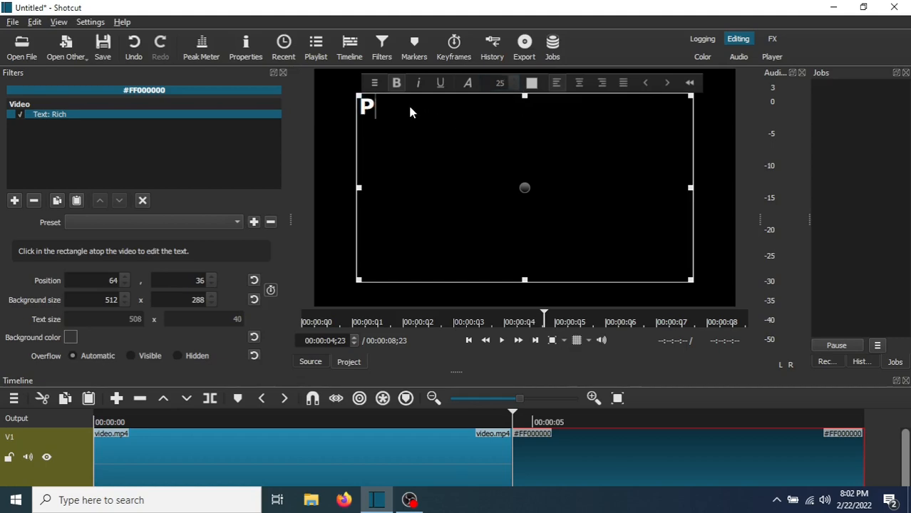
pyautogui.write('rodu')
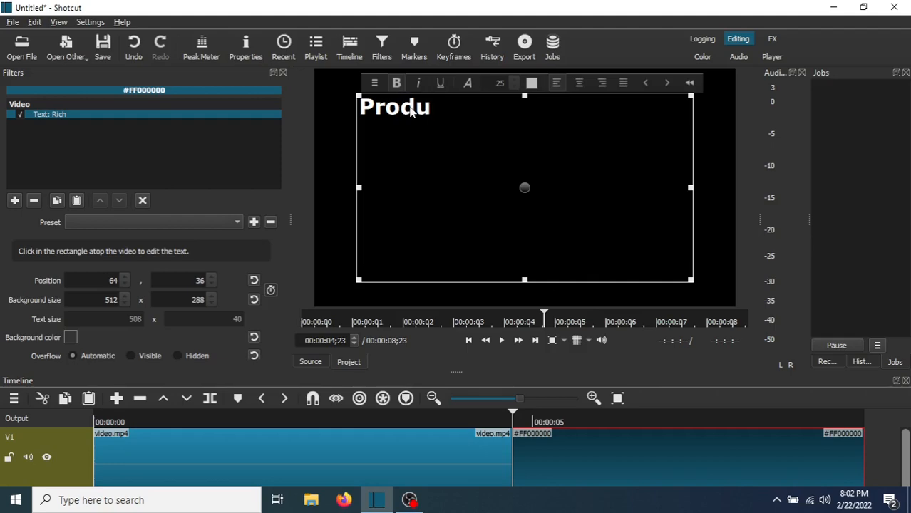
pyautogui.write('cer James')
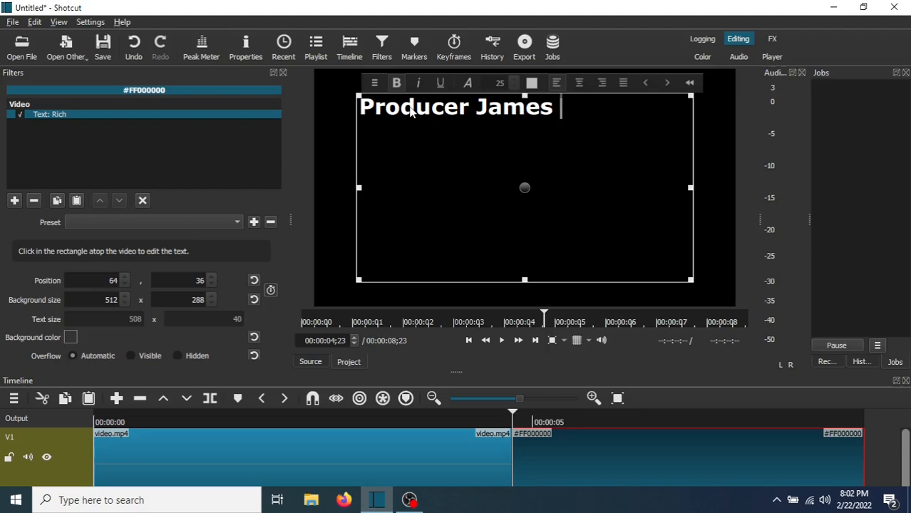
pyautogui.write('Johnson')
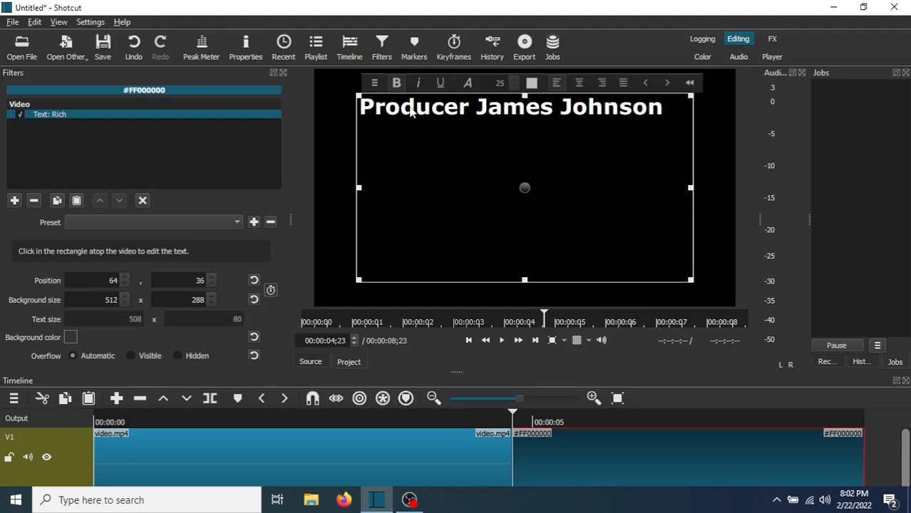
pyautogui.write('Direc')
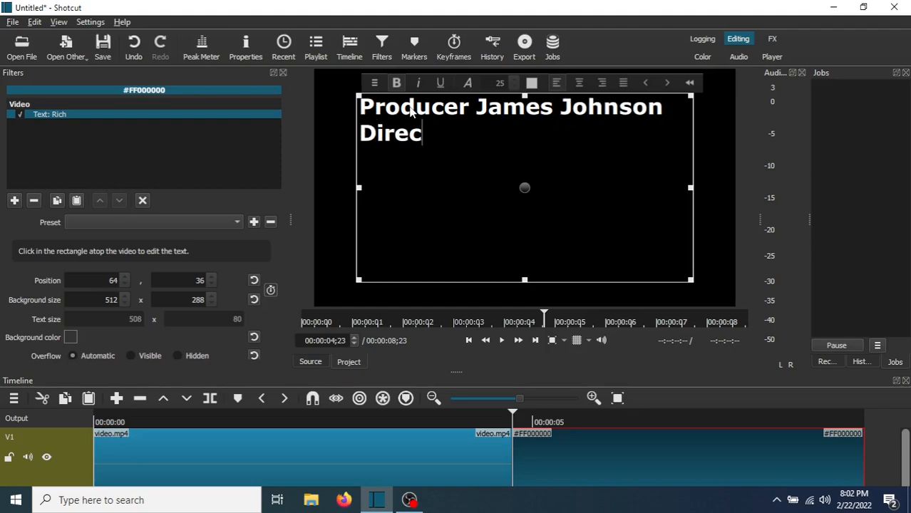
pyautogui.write('tor')
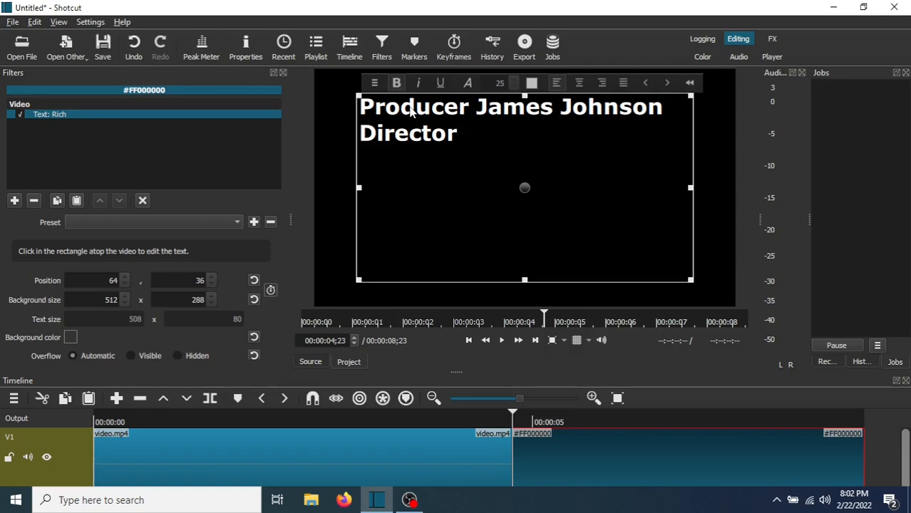
pyautogui.write('Thomas')
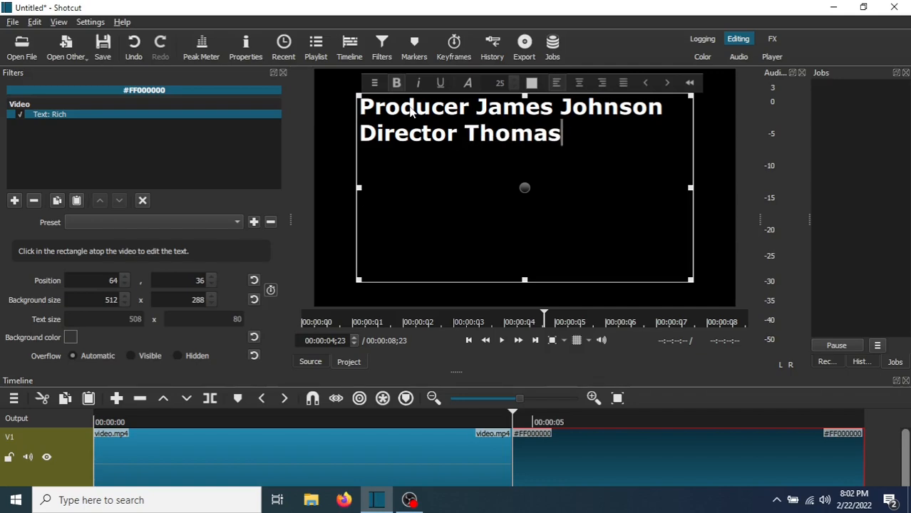
pyautogui.write('Williams')
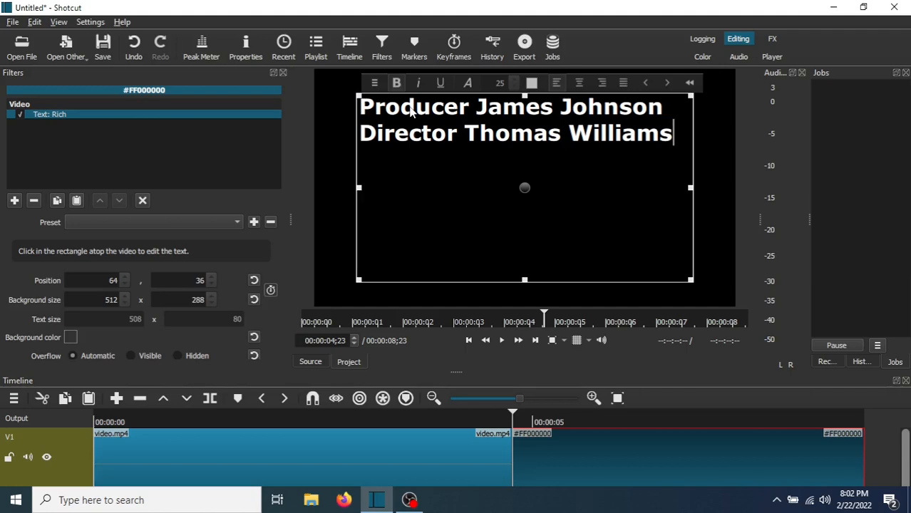
pyautogui.moveTo(244, 216)
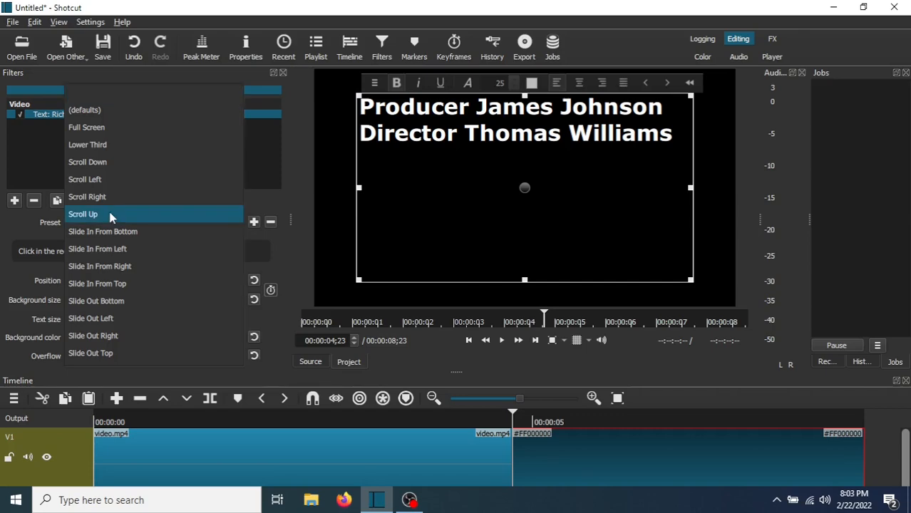
# Choose the Scroll Up preset for the Text: Rich filter
pyautogui.click(82, 213)
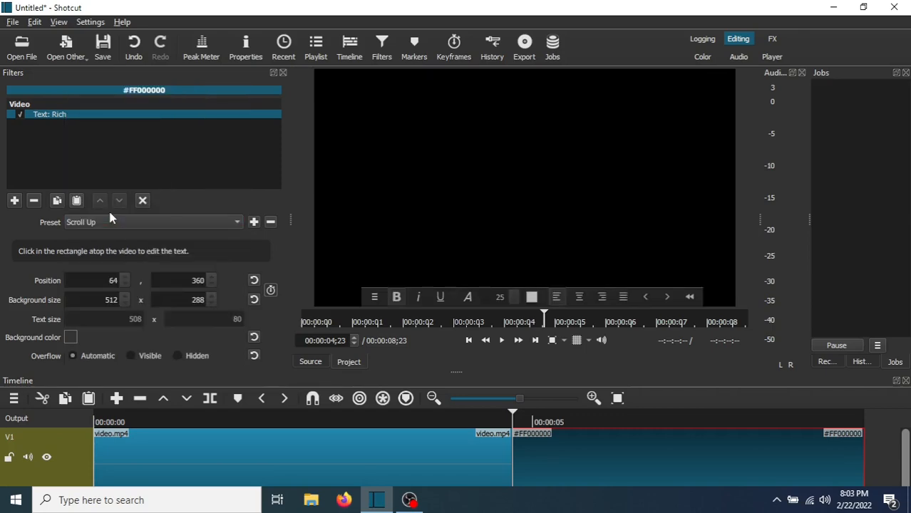
pyautogui.moveTo(618, 252)
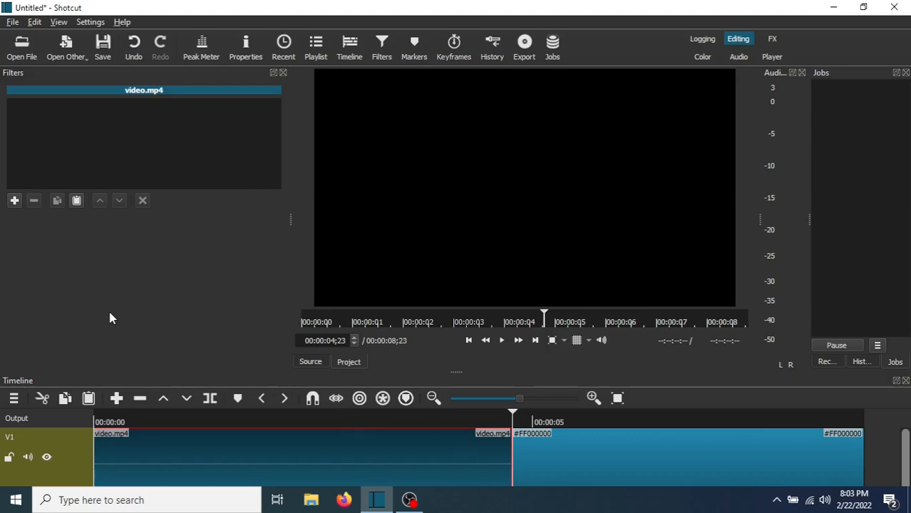
# Add a Fade Out Video filter to the bird clip by searching 'fade'
pyautogui.click(15, 200)
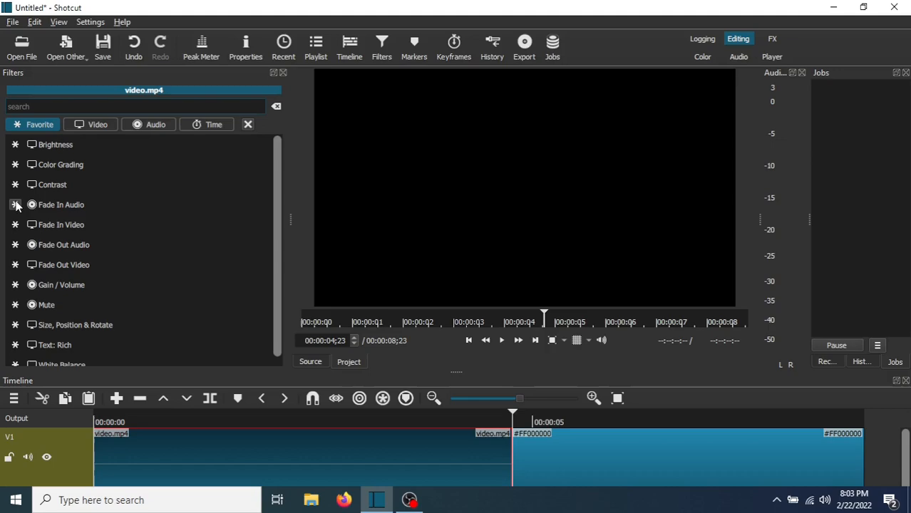
pyautogui.write('f')
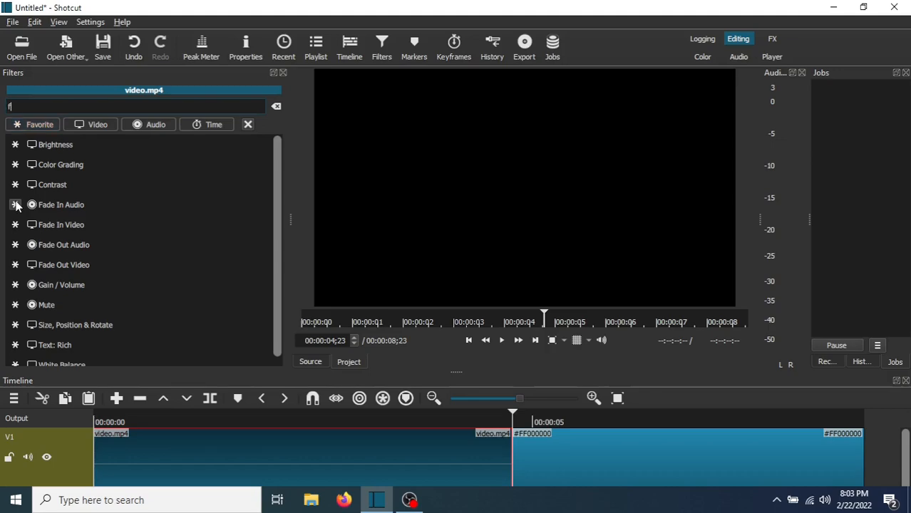
pyautogui.write('ade')
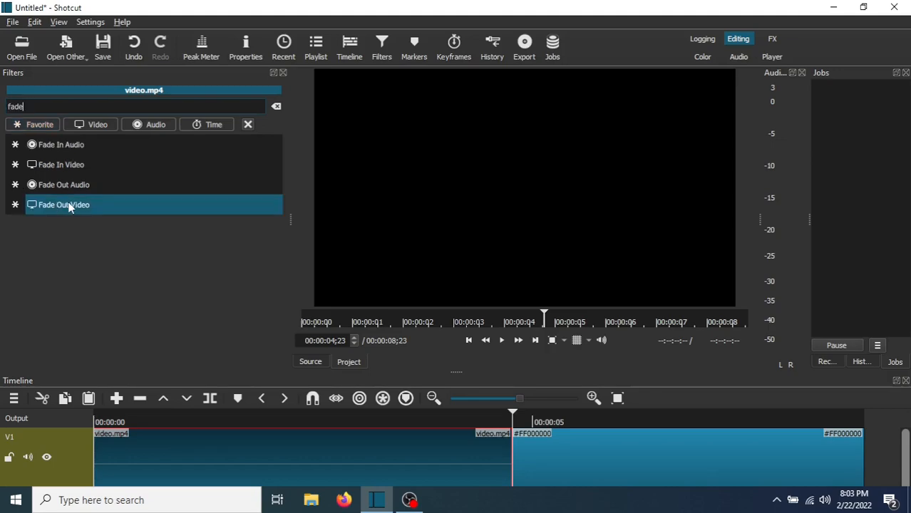
pyautogui.doubleClick(63, 205)
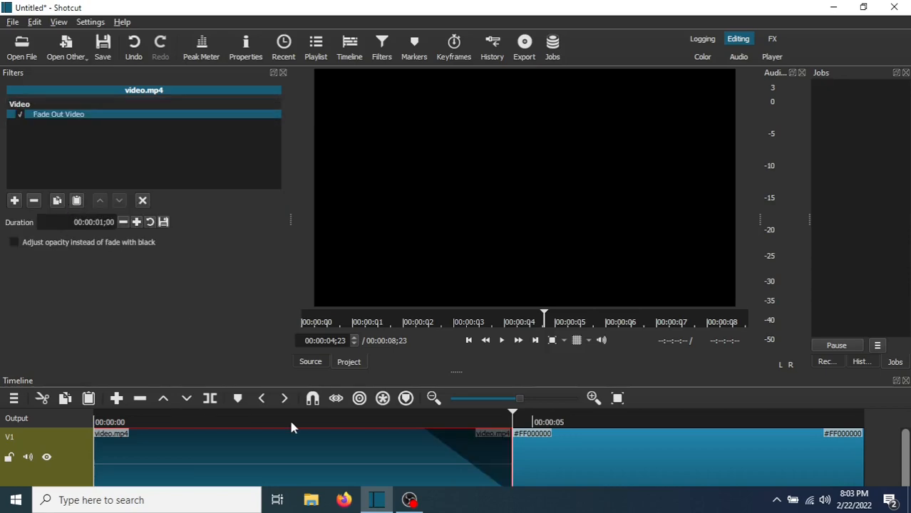
pyautogui.moveTo(469, 449)
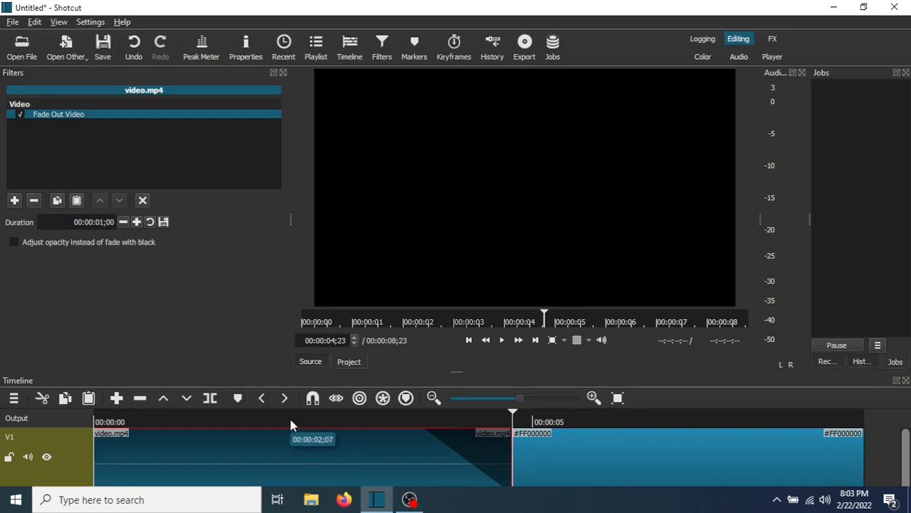
# Play the edit from about 00:00:02 to preview the fade-out
pyautogui.click(290, 421)
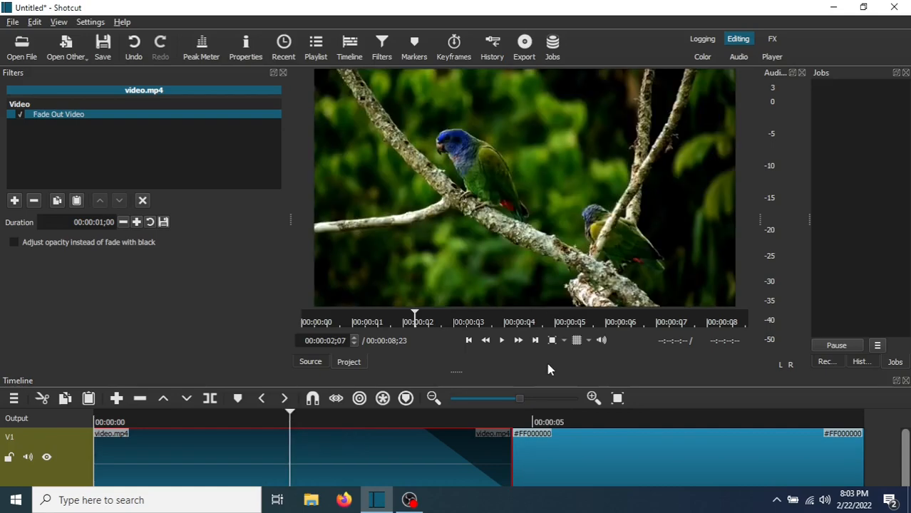
pyautogui.click(502, 340)
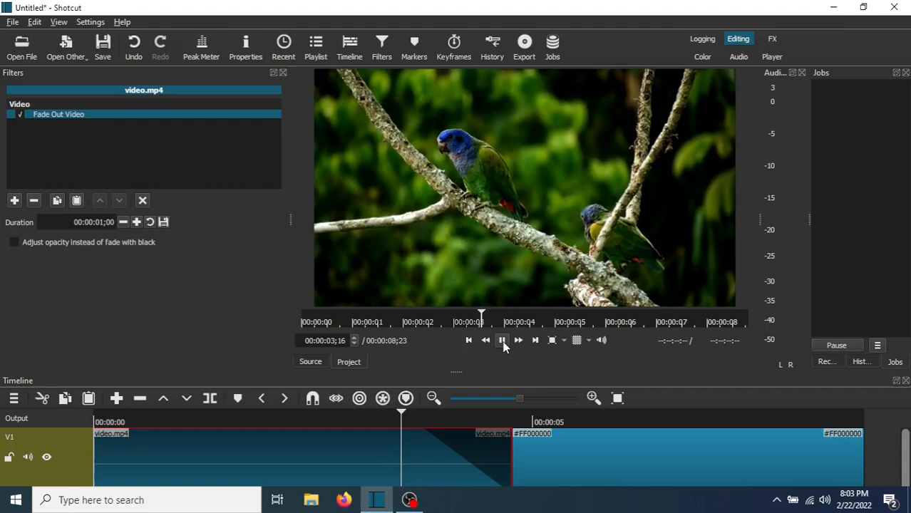